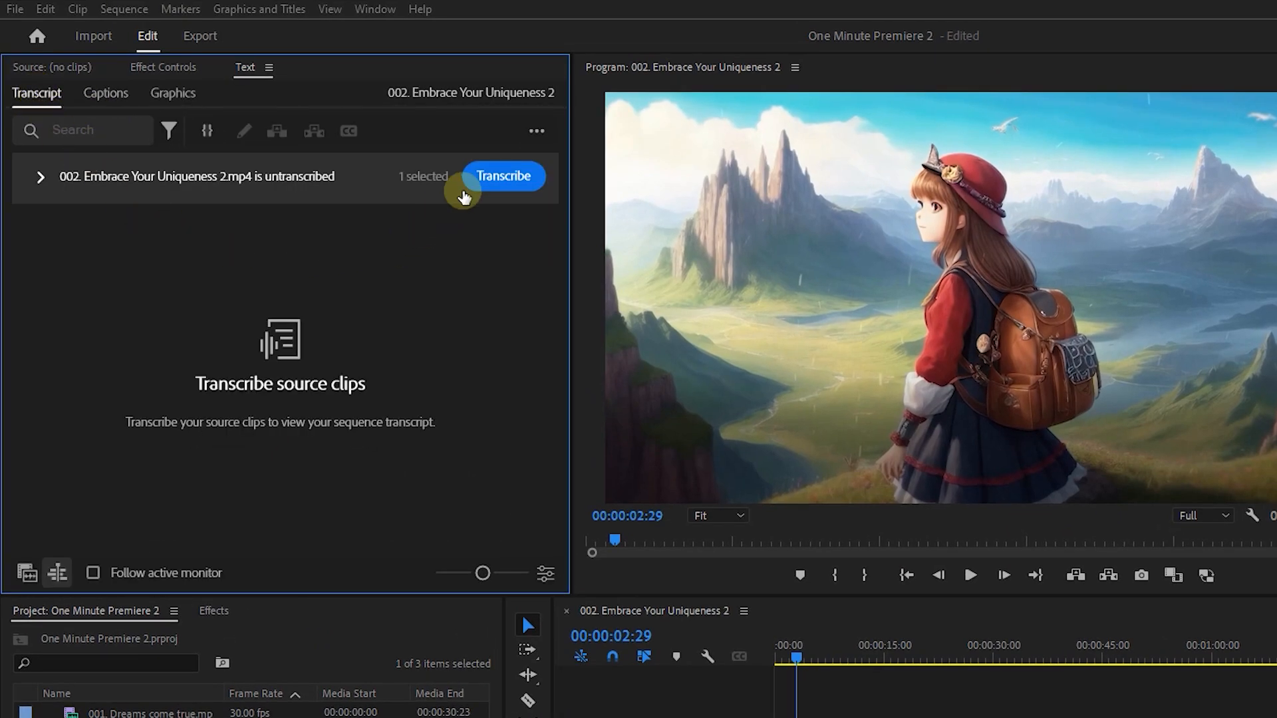
Transcribe the Embrace Your Uniqueness 2 clip into timestamped transcript paragraphs
click(504, 176)
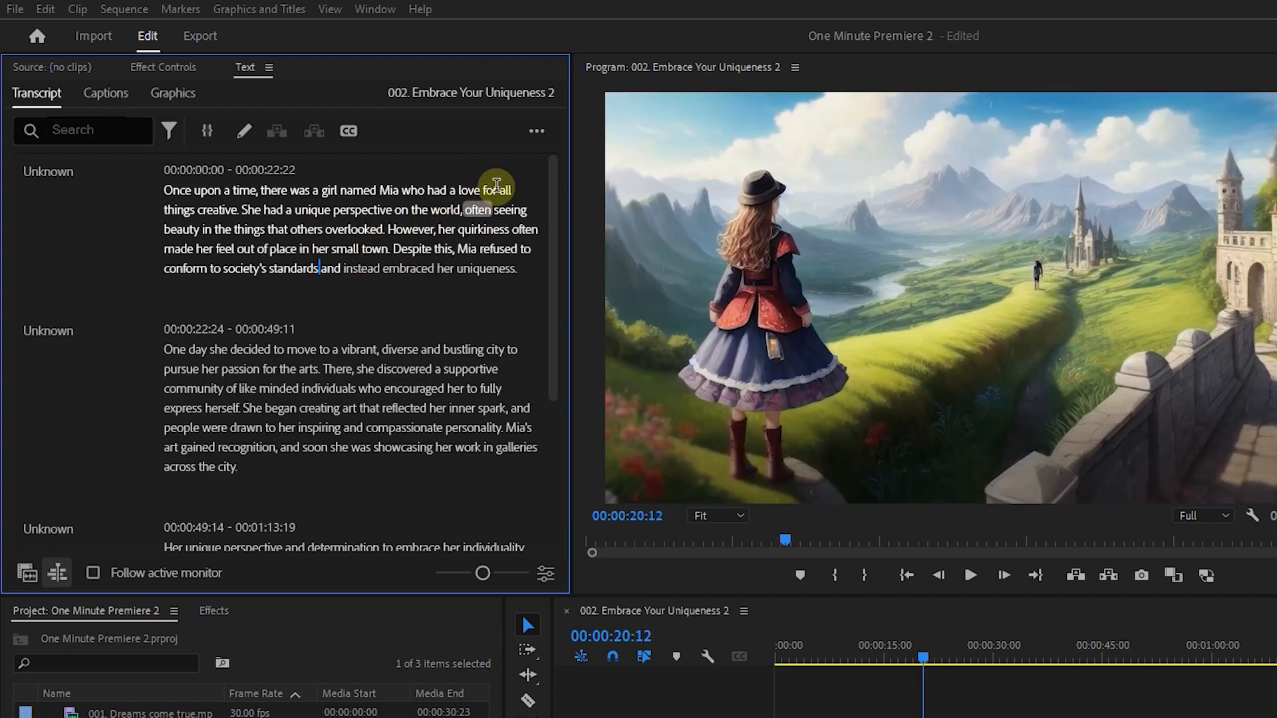
click(536, 130)
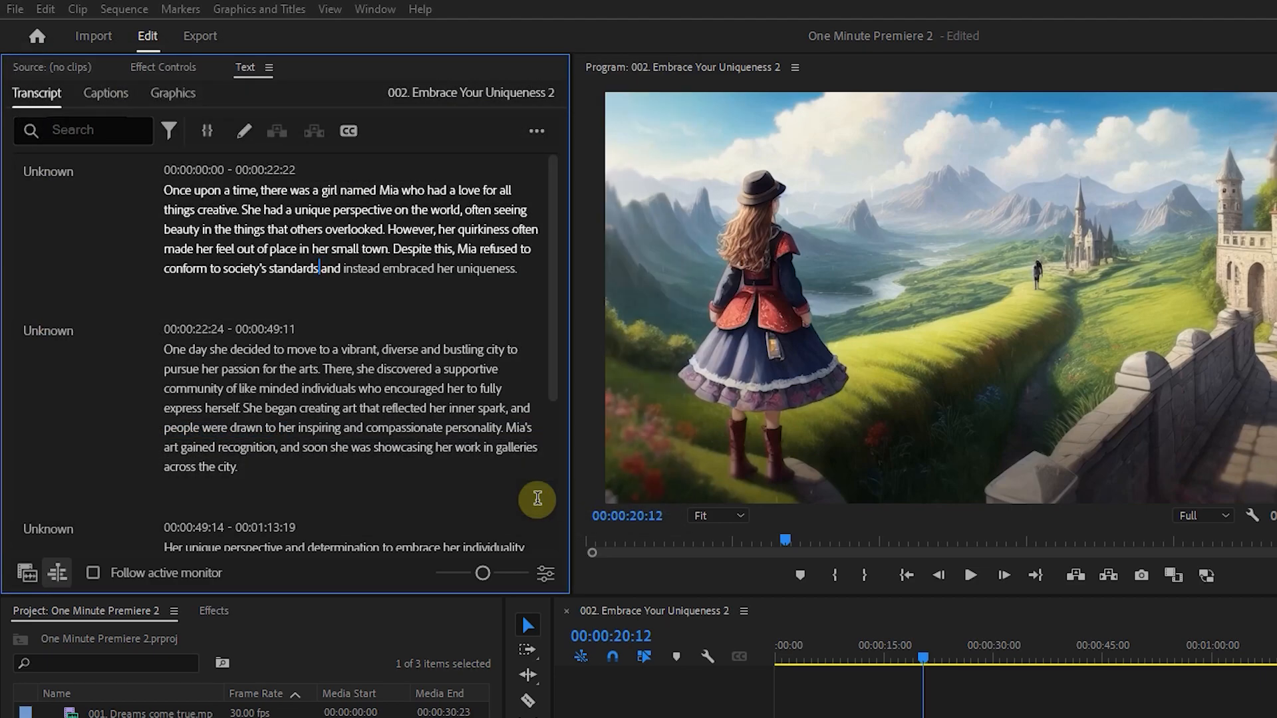
Create captions from the transcript using the Single lines option
double_click(292, 268)
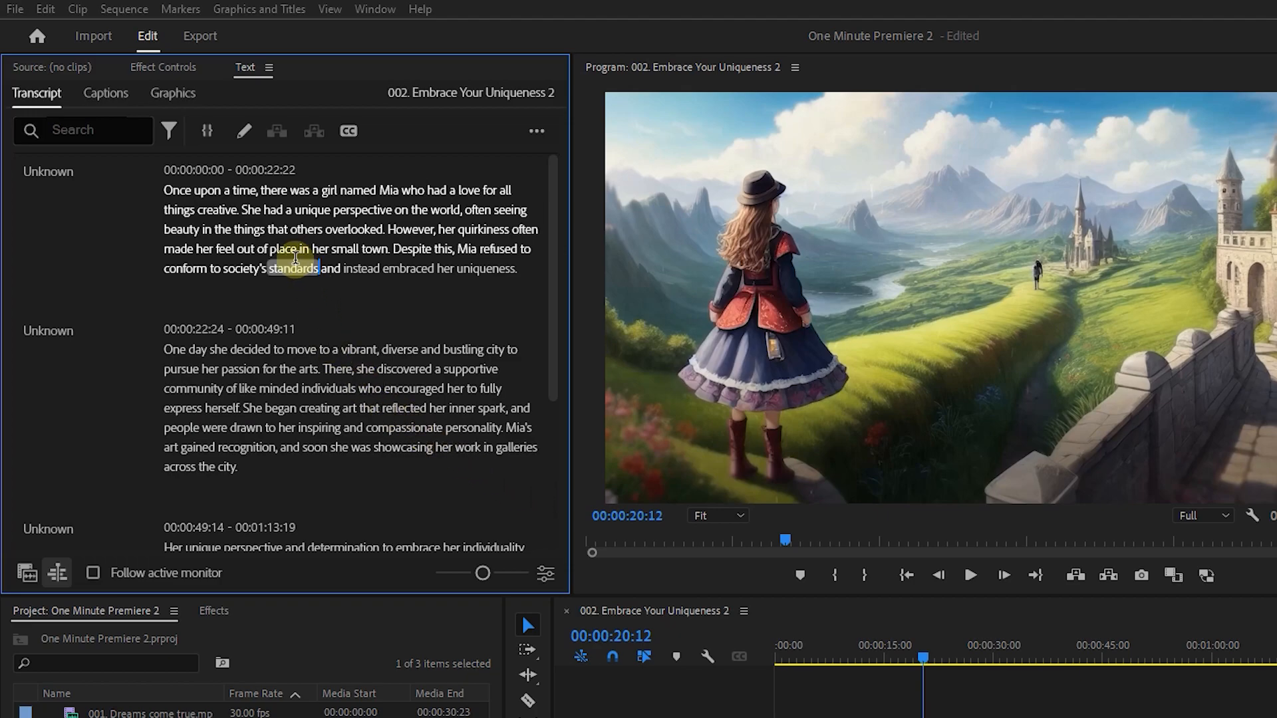
click(348, 131)
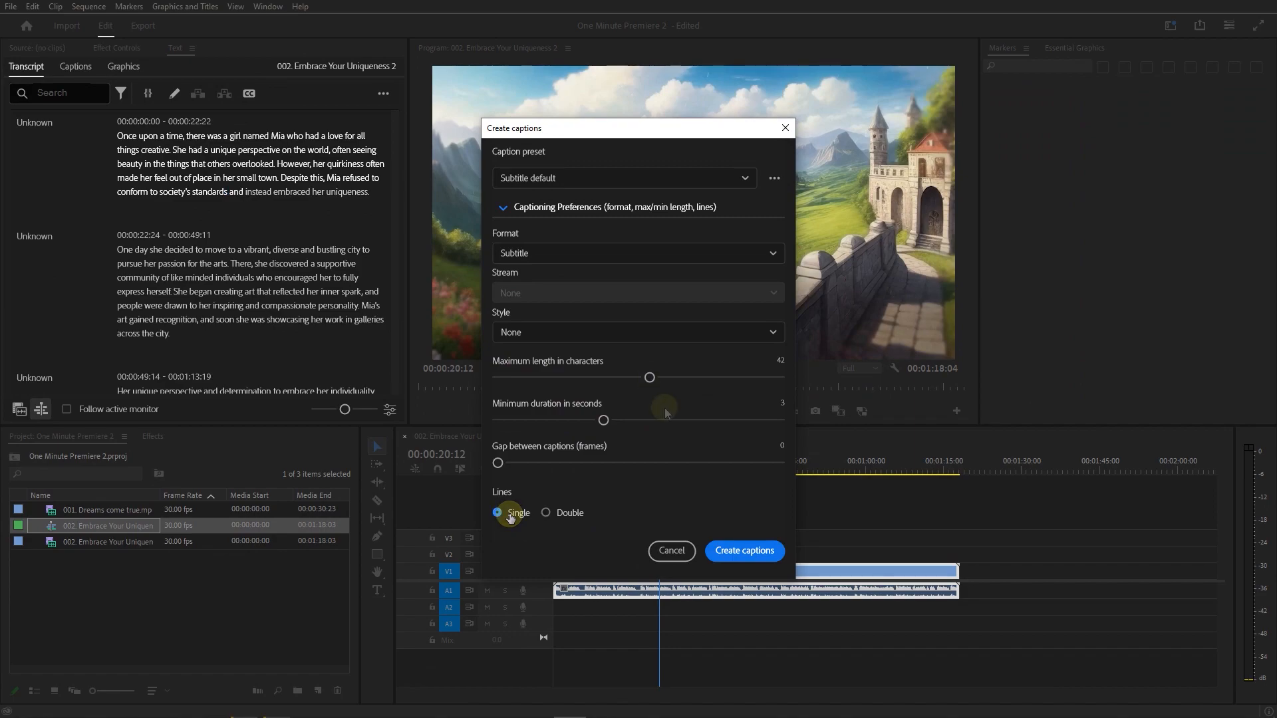
click(742, 551)
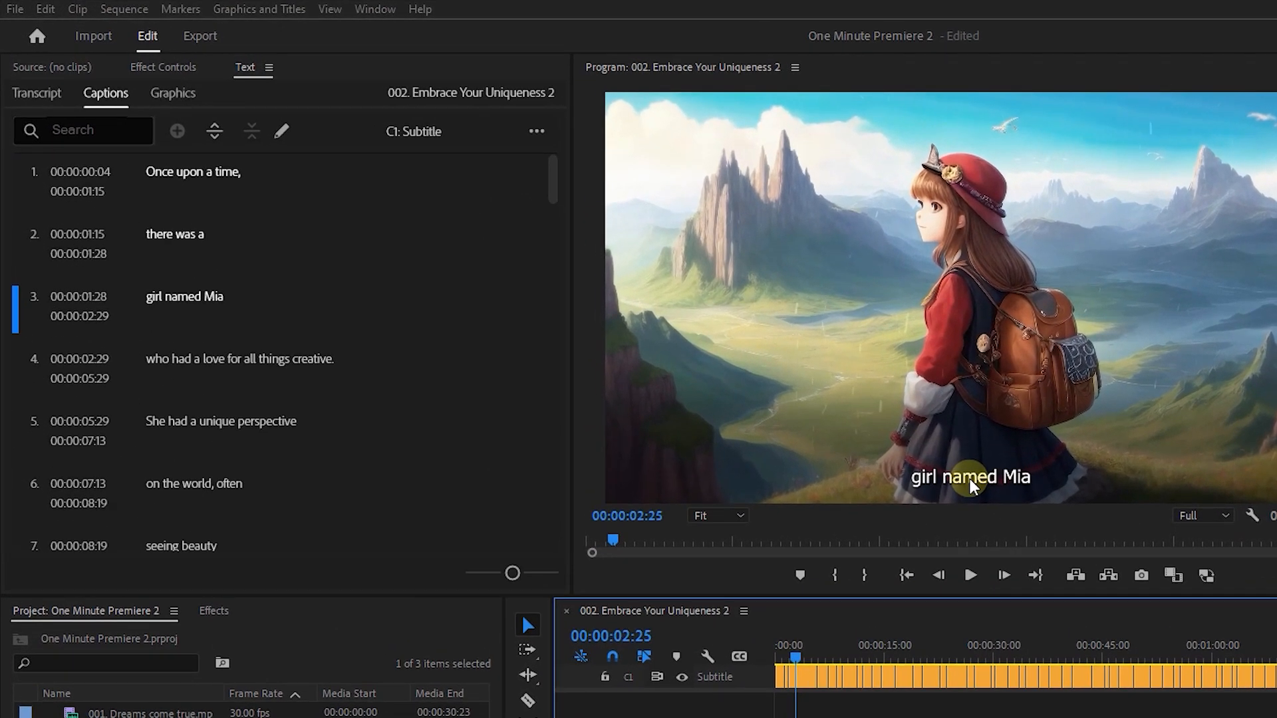
Export the captions via the ••• menu to an SRT file named 002
click(536, 131)
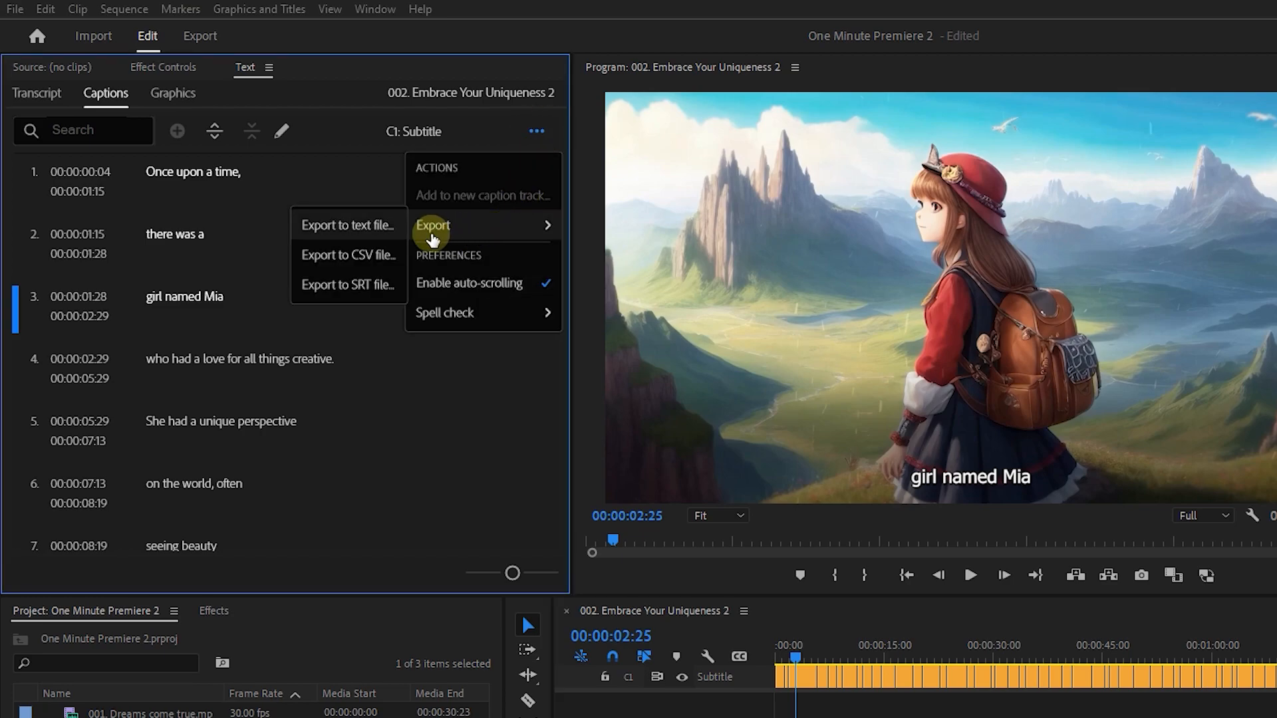
click(348, 285)
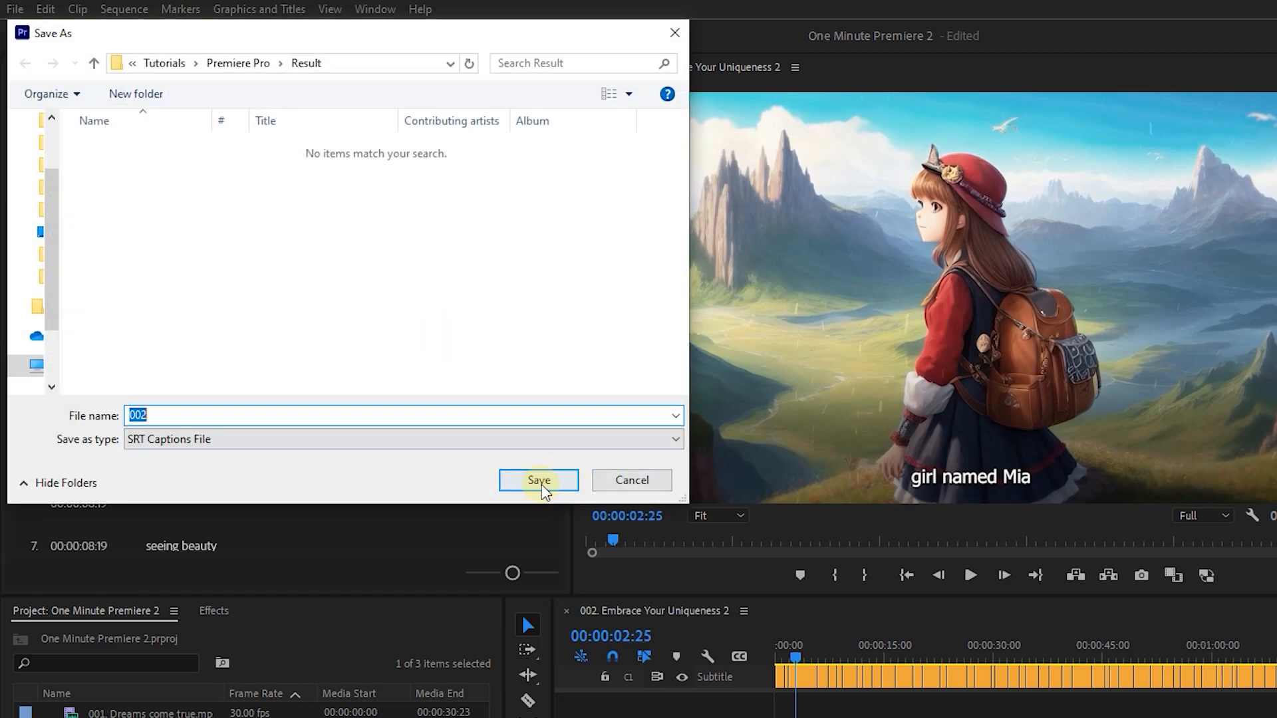
click(537, 480)
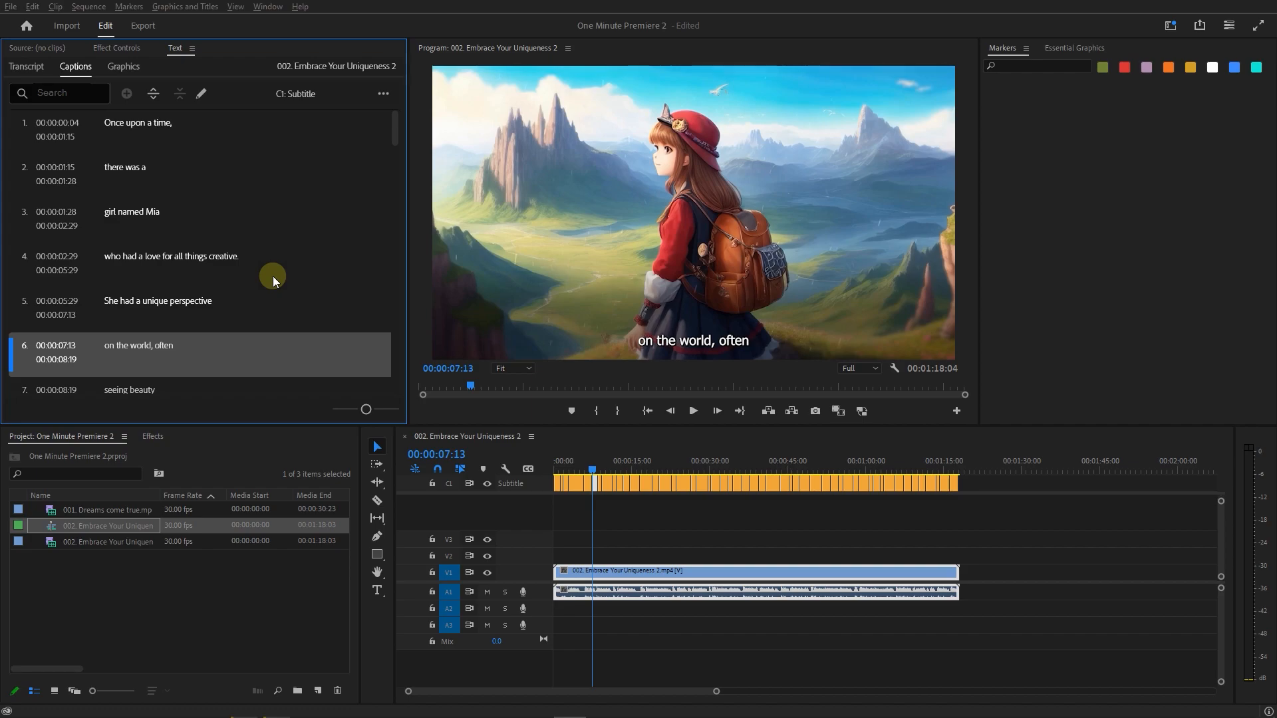
In Transcription preferences, auto-transcribe only sequence clips with Speaker Labeling set to No
click(32, 7)
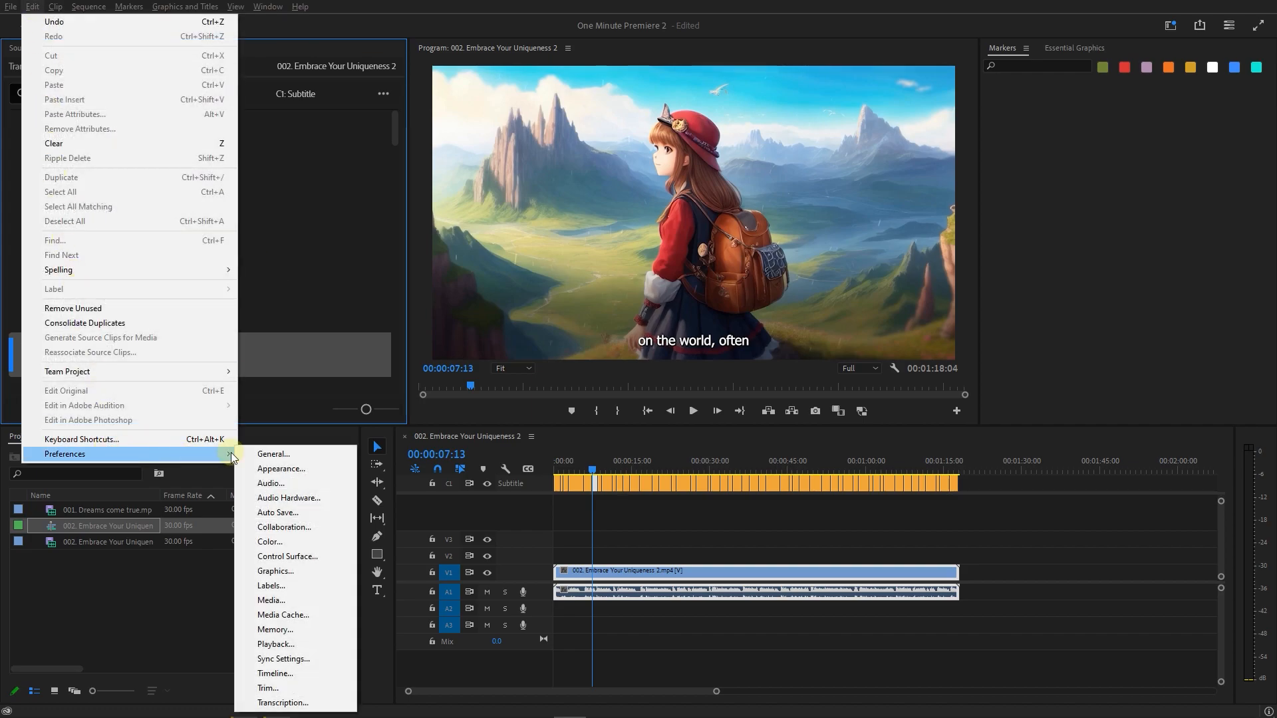
click(283, 703)
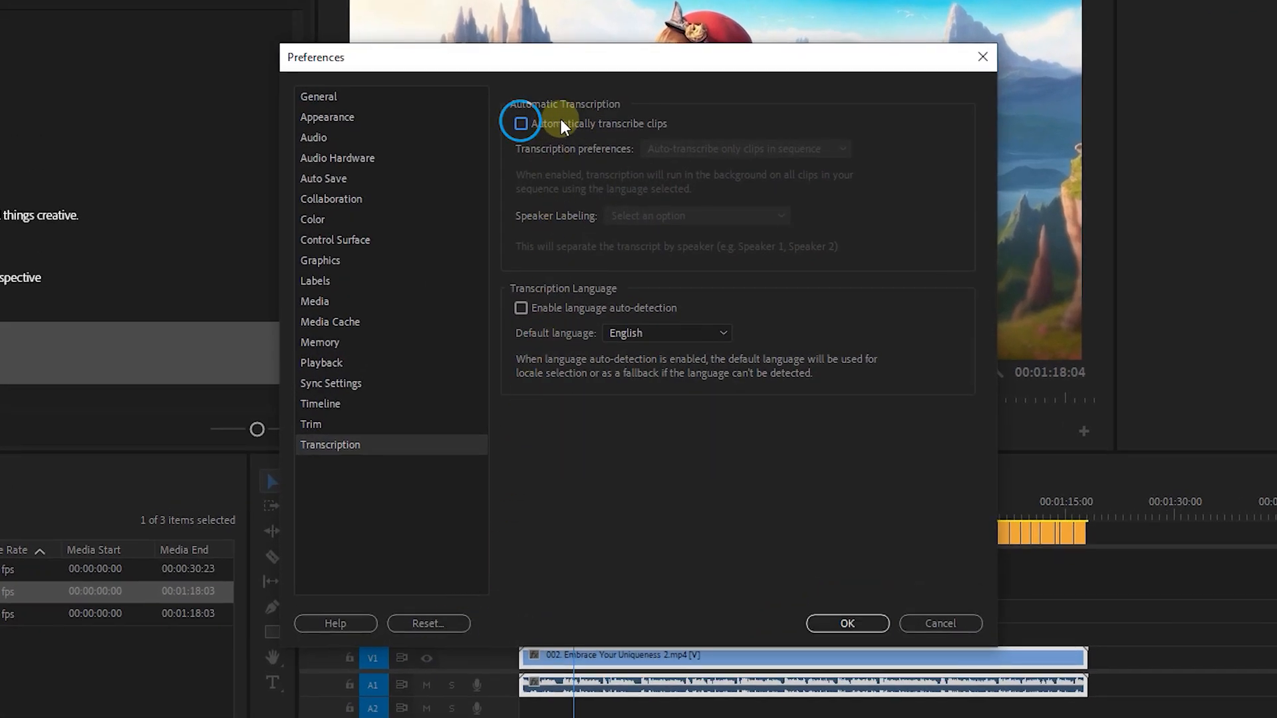
click(520, 123)
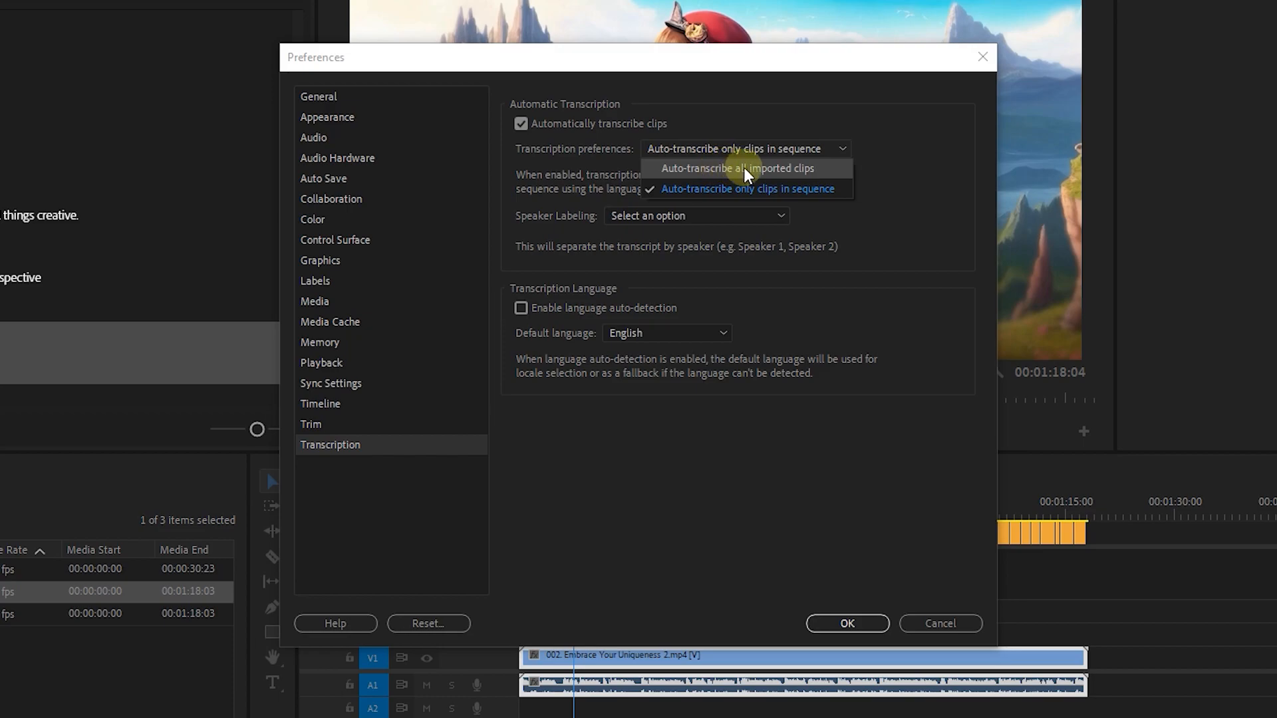
mouse_move(733, 175)
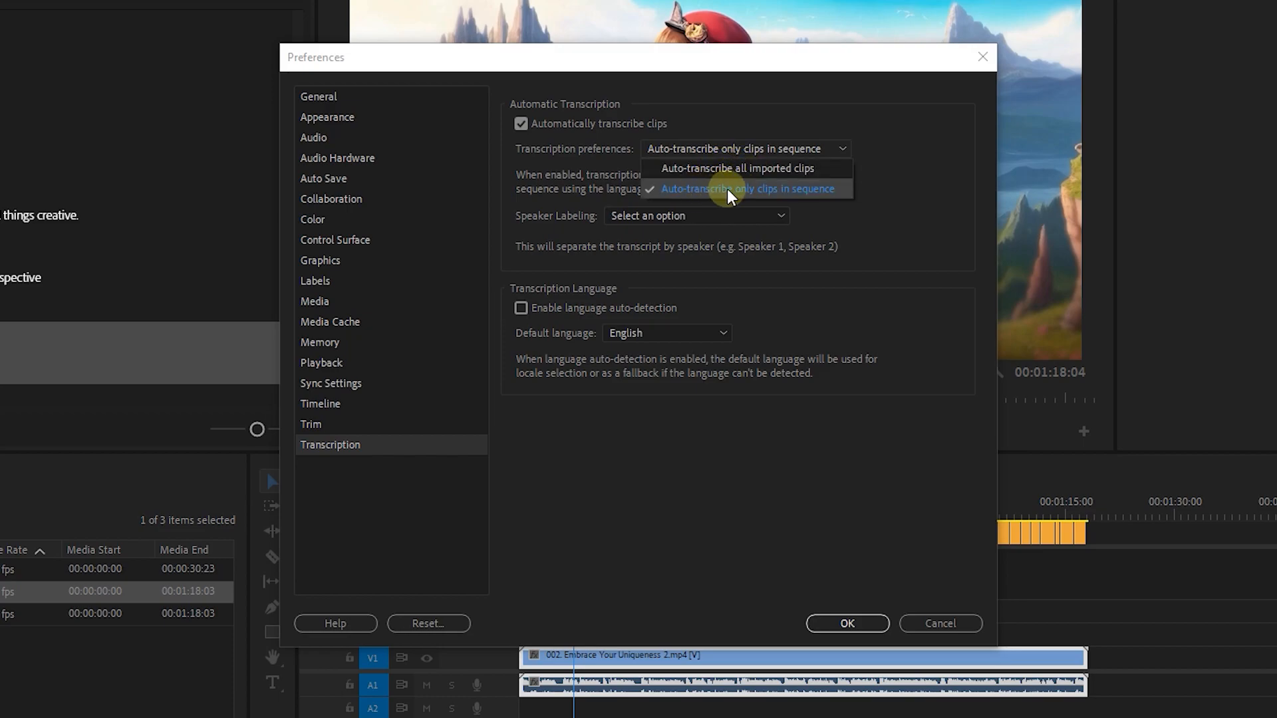
click(747, 188)
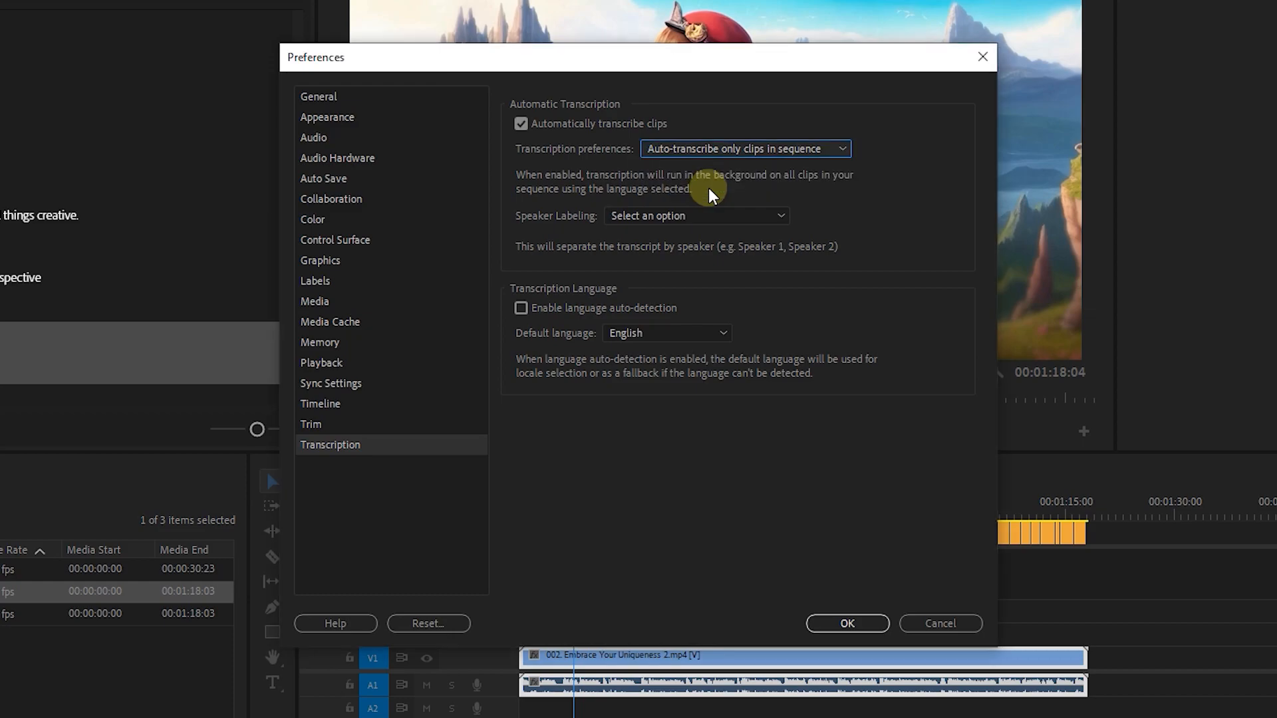
click(696, 215)
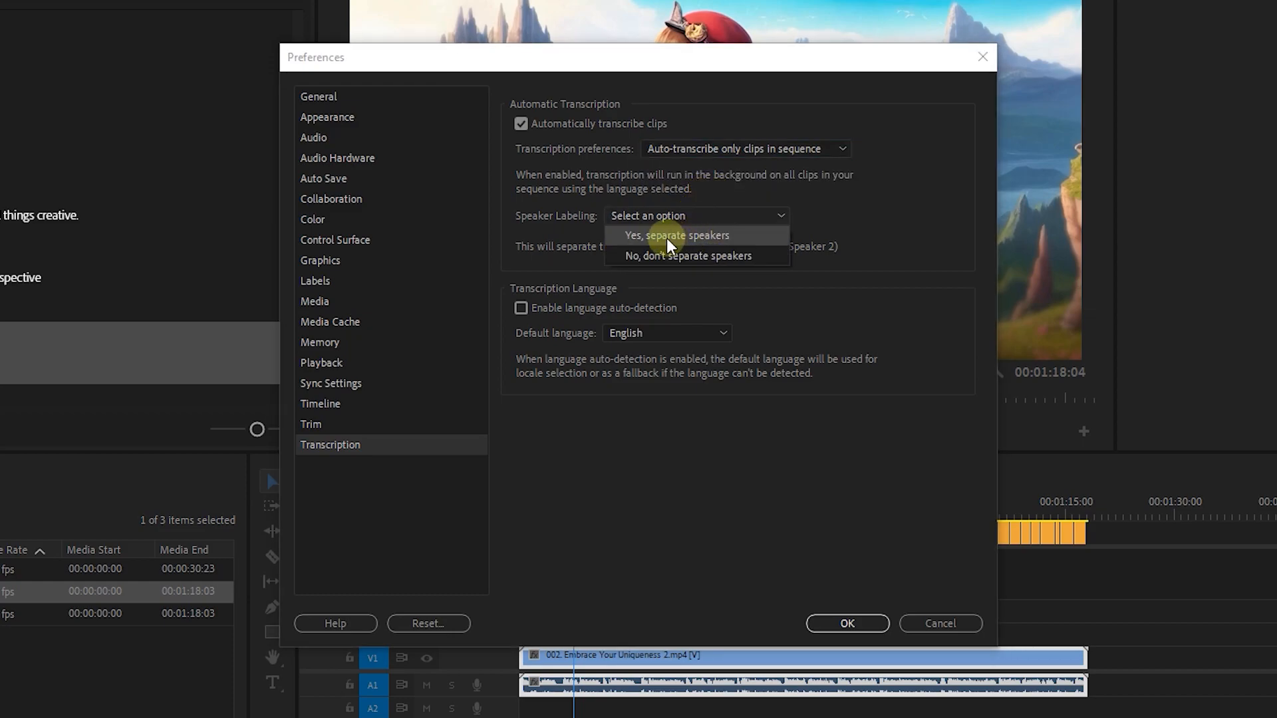
click(686, 256)
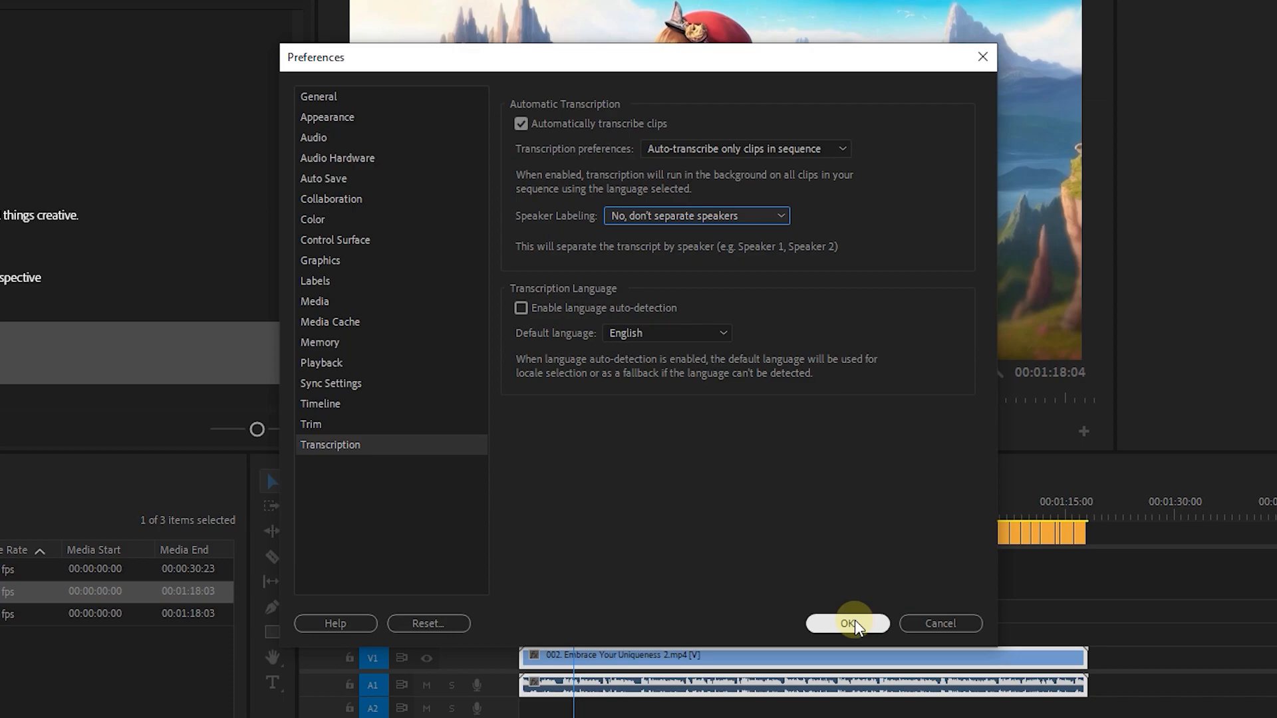
click(846, 623)
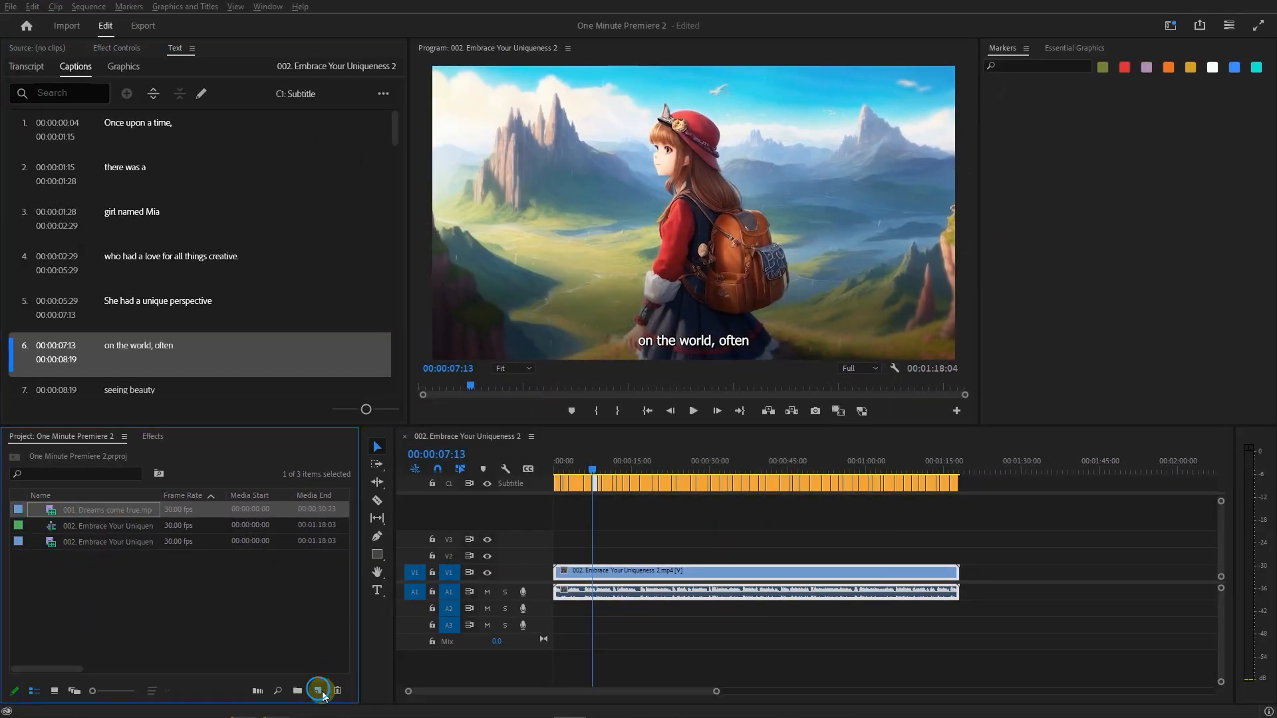
Open 001. Dreams come true, view its transcript, and create Double lines captions
double_click(107, 511)
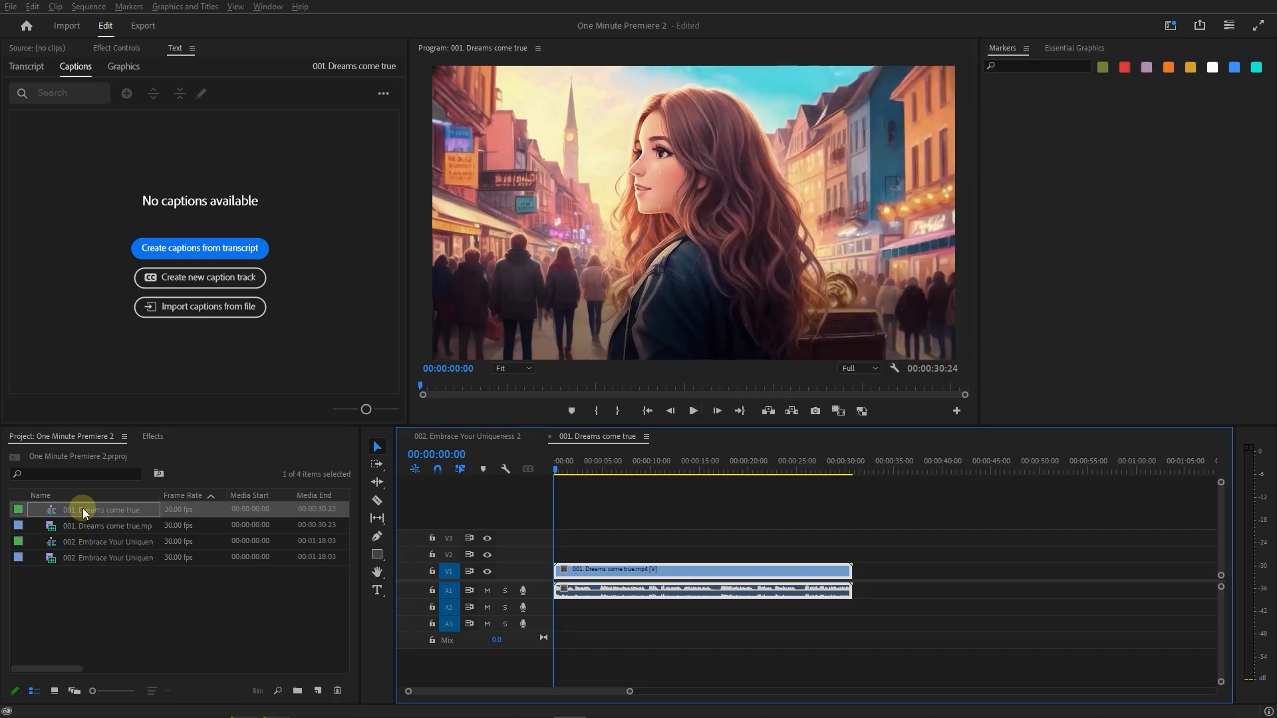
click(25, 66)
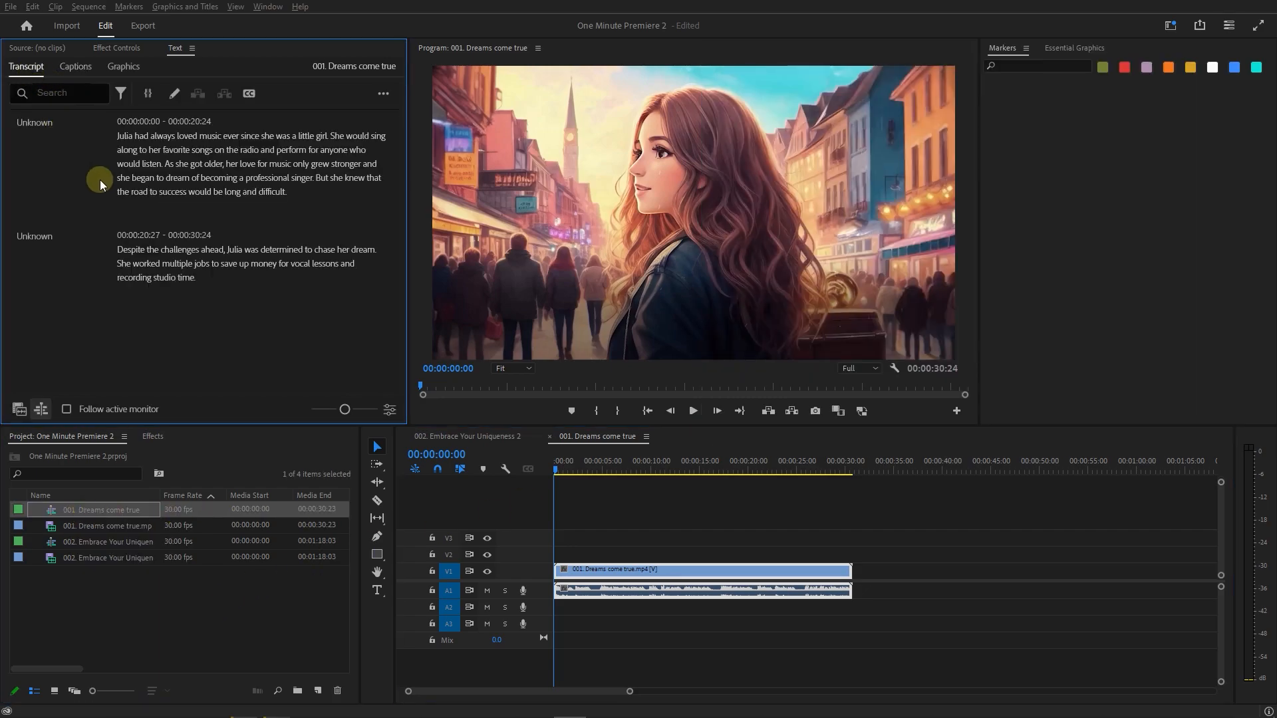
click(248, 93)
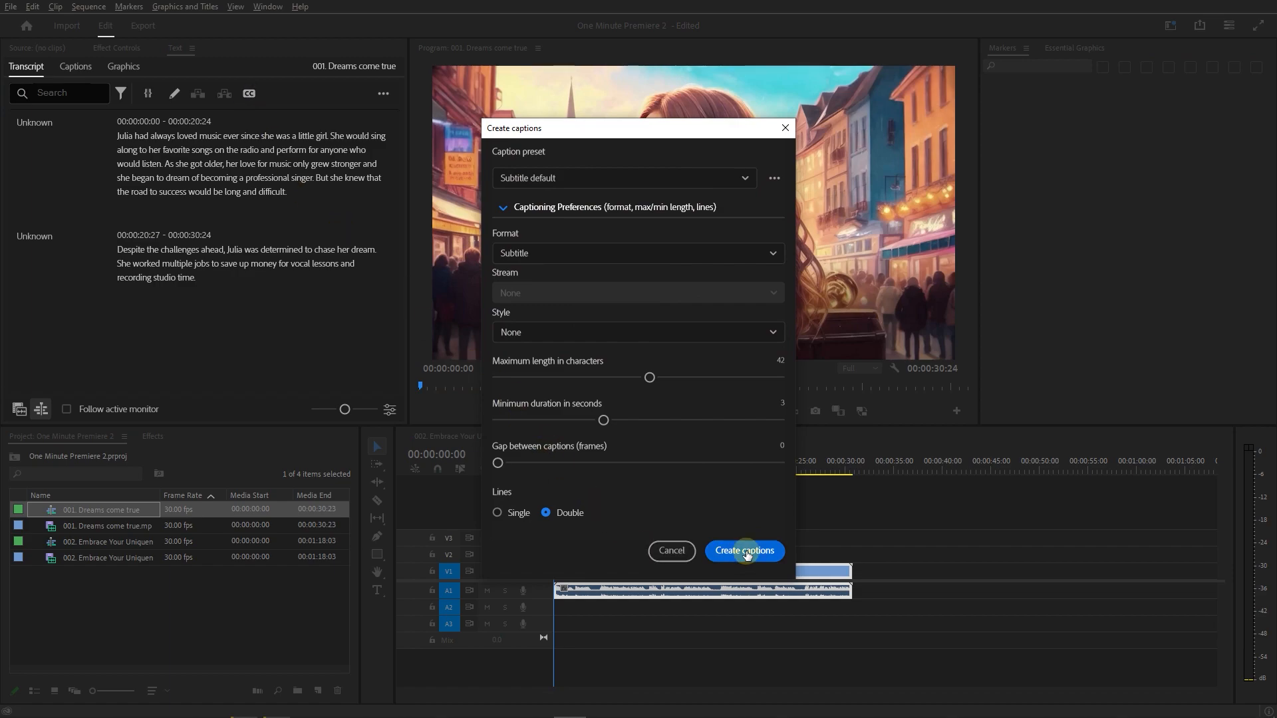
click(742, 551)
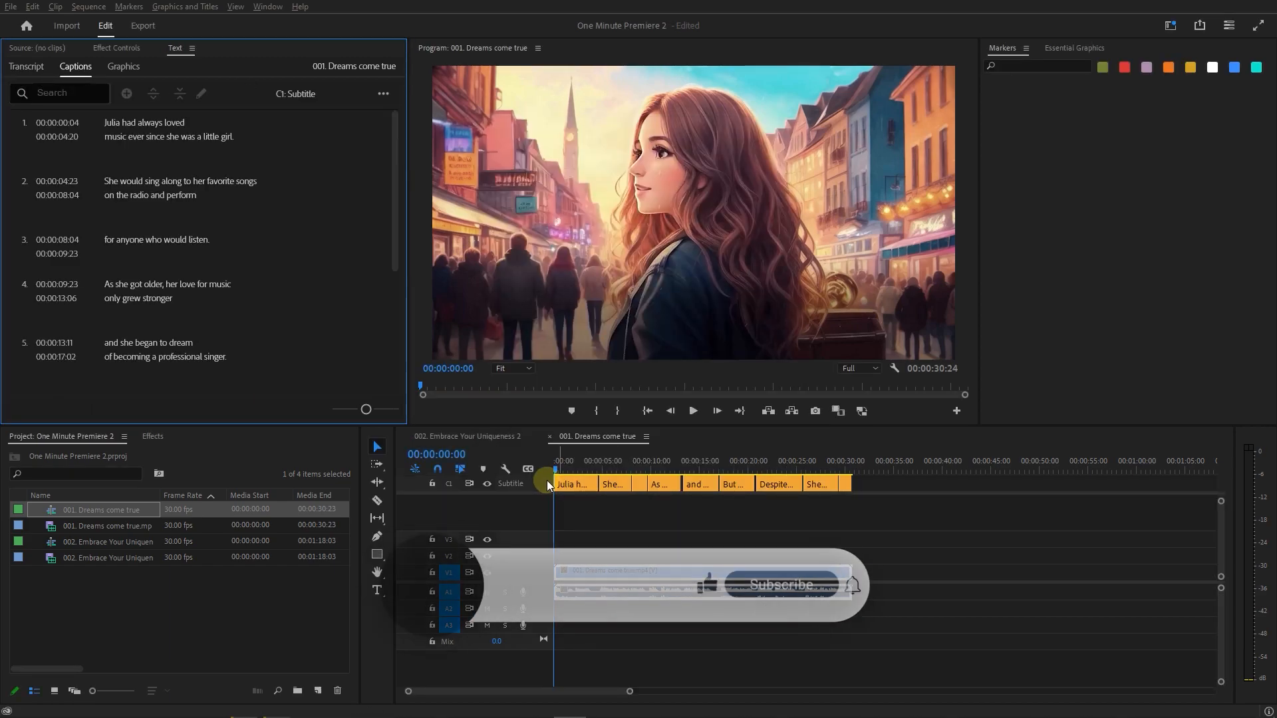